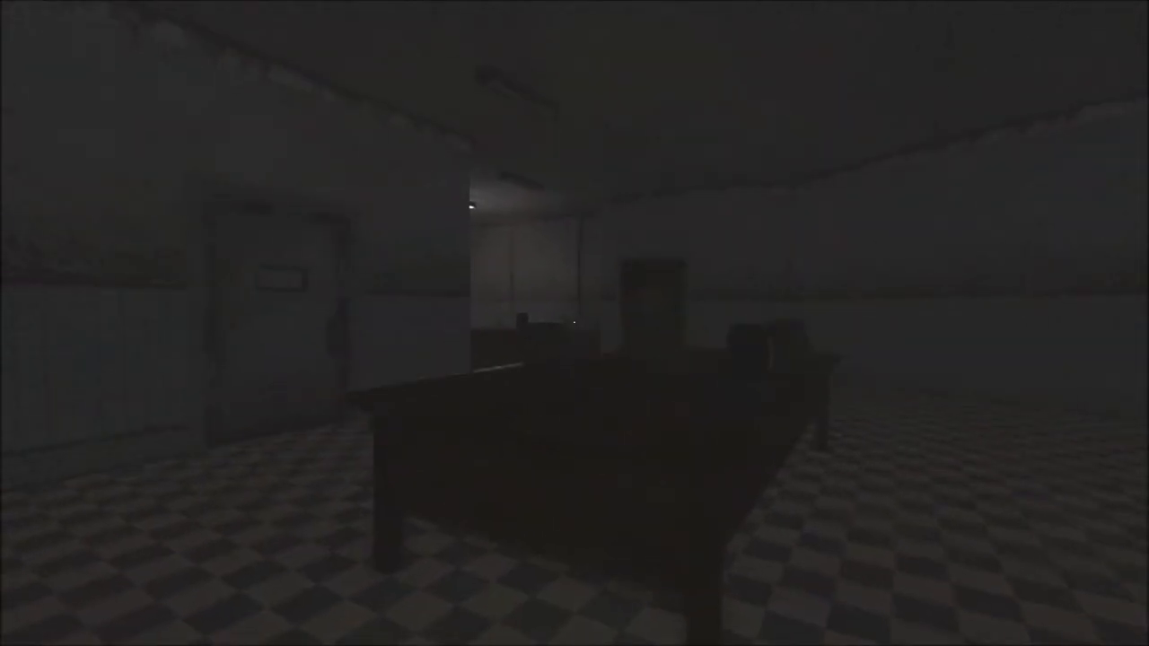
mouse_move(574, 323)
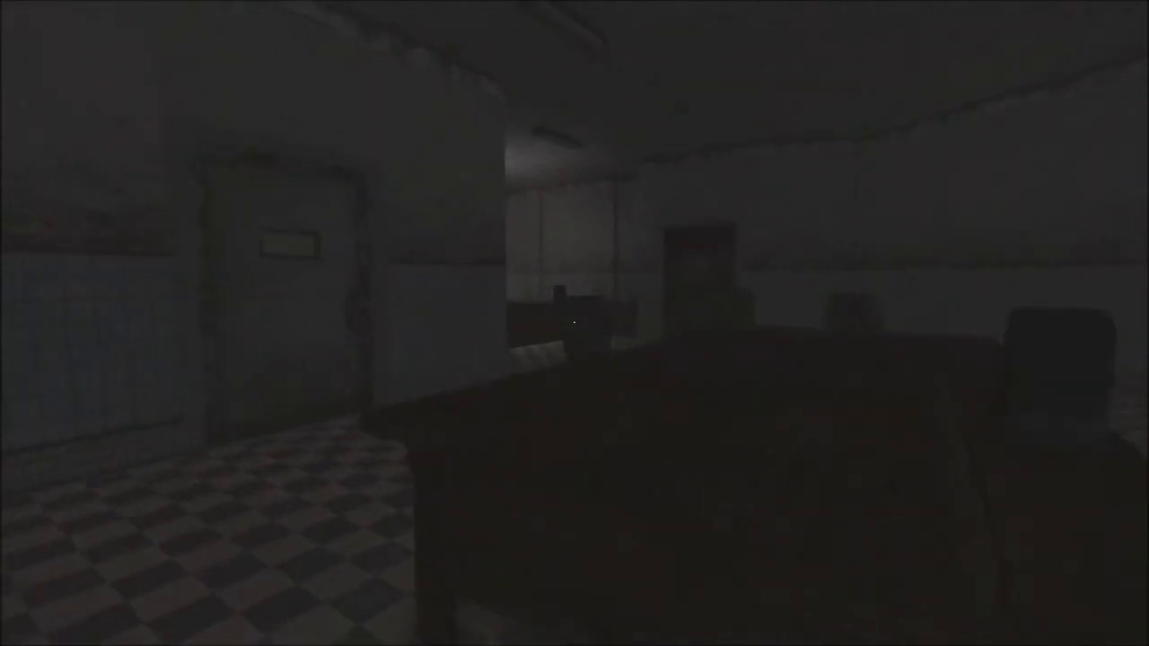
mouse_move(574, 323)
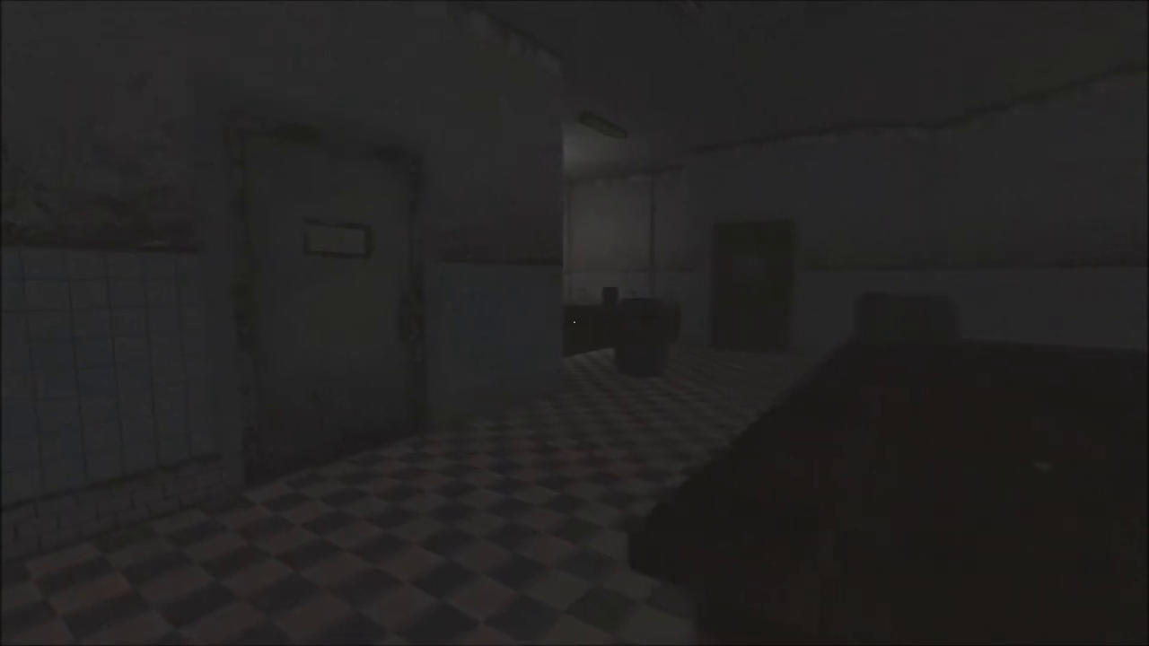
mouse_move(574, 323)
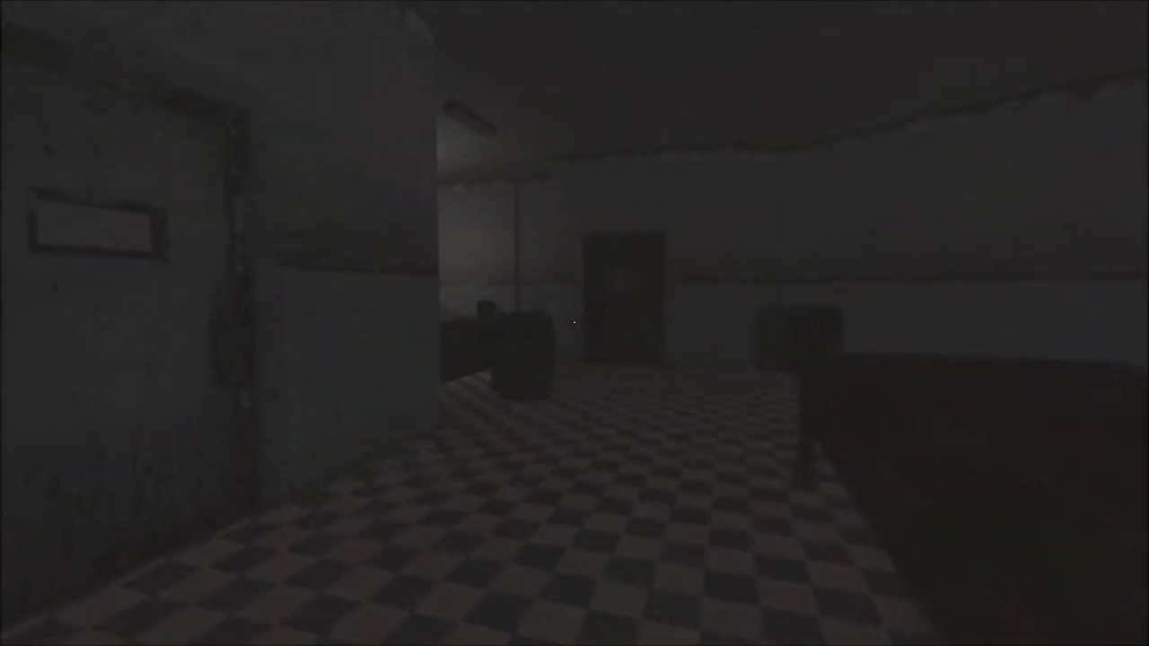